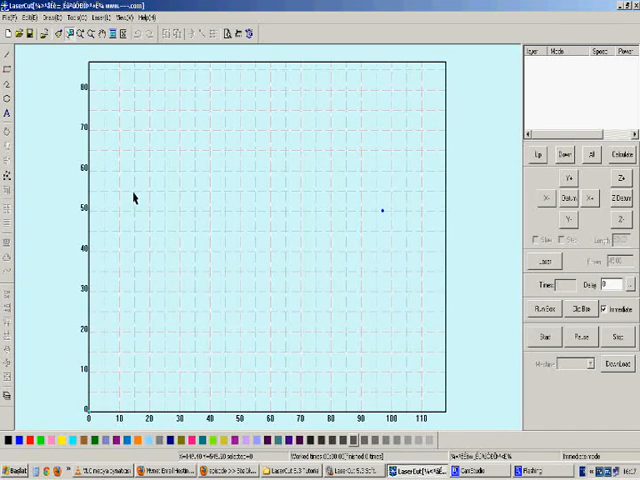
mouse_move(52, 74)
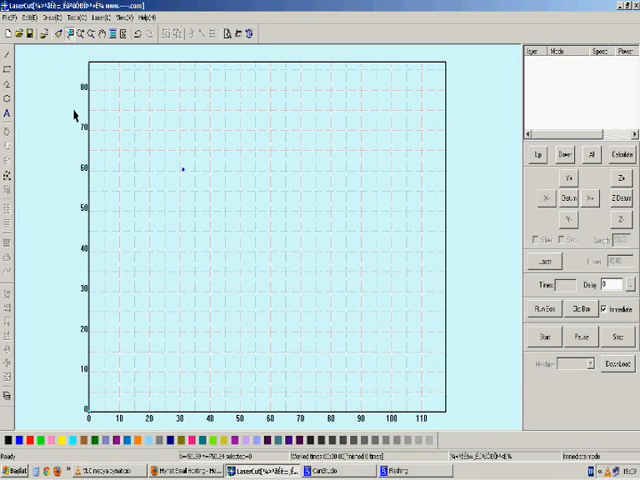
mouse_move(70, 77)
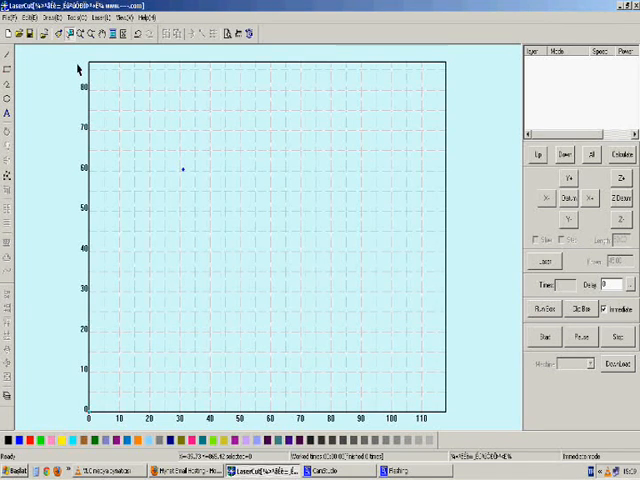
mouse_move(41, 291)
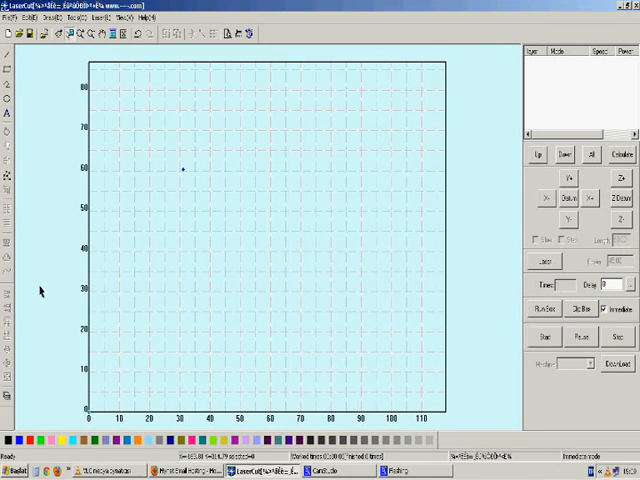
mouse_move(206, 245)
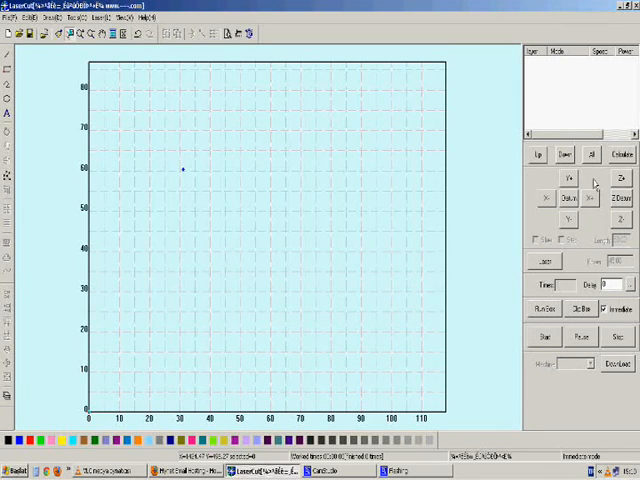
mouse_move(574, 89)
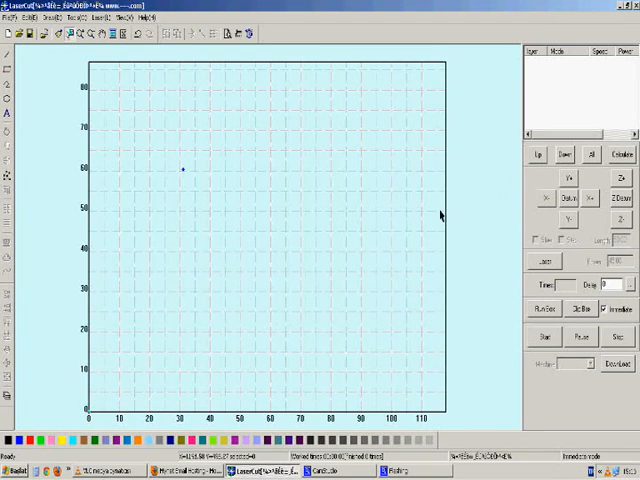
mouse_move(56, 111)
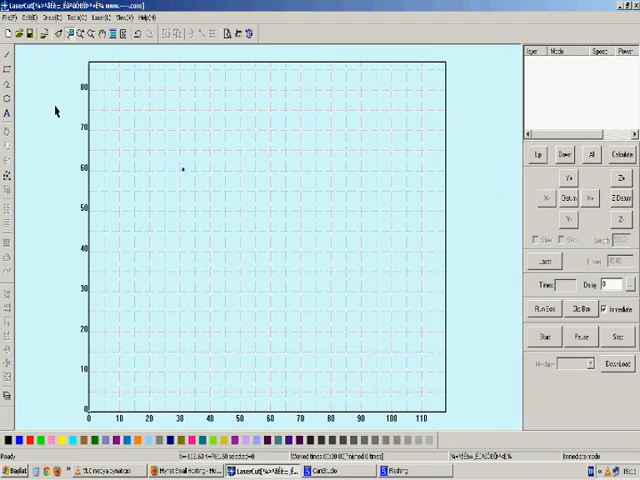
mouse_move(30, 189)
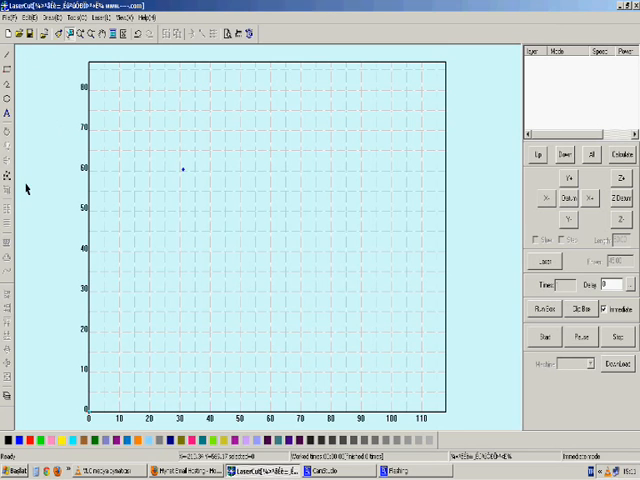
mouse_move(45, 148)
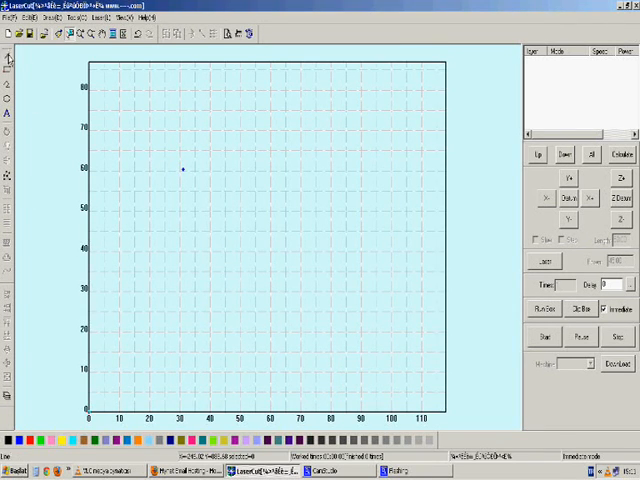
- Draw a two-segment V-shaped polyline near the top left of the table
drag(112, 108, 165, 152)
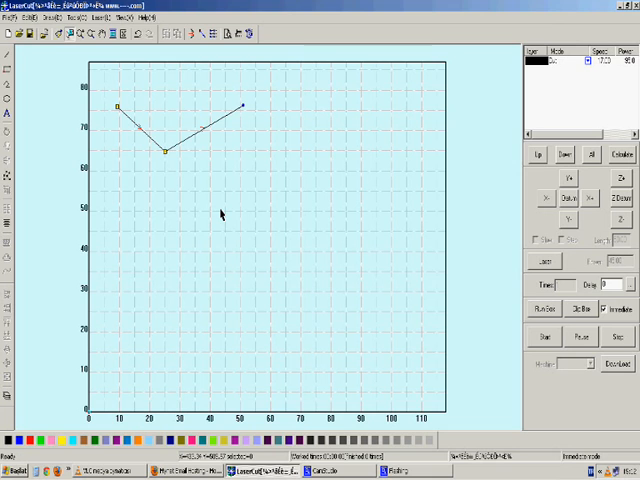
mouse_move(146, 162)
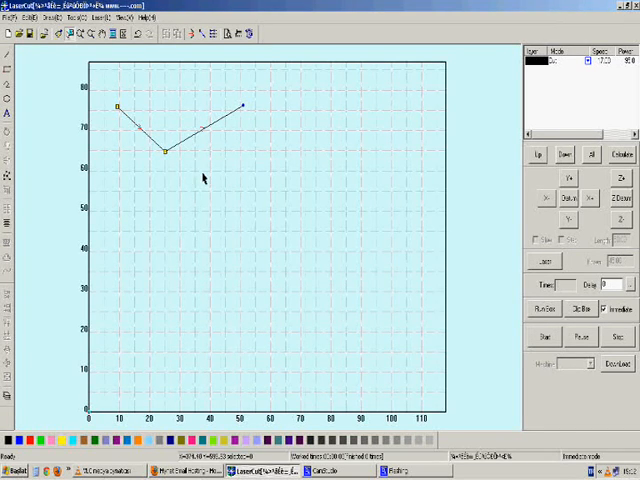
- Drag the V polyline right and down to span roughly 27–68 mm
drag(265, 198, 105, 78)
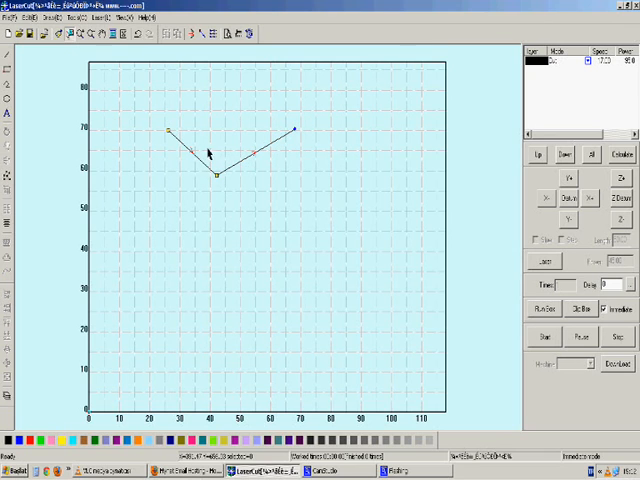
mouse_move(224, 147)
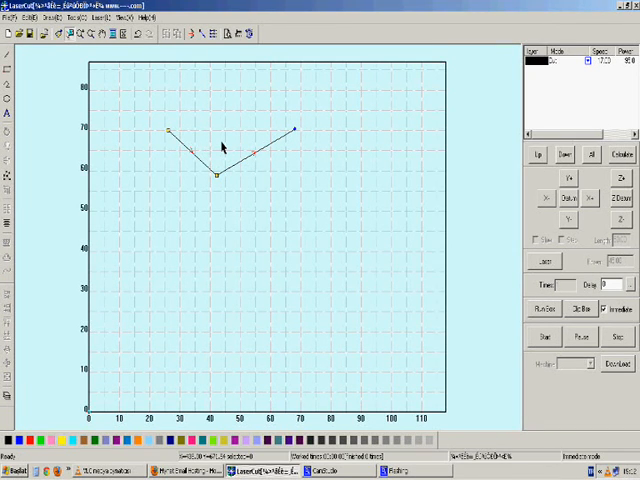
mouse_move(240, 228)
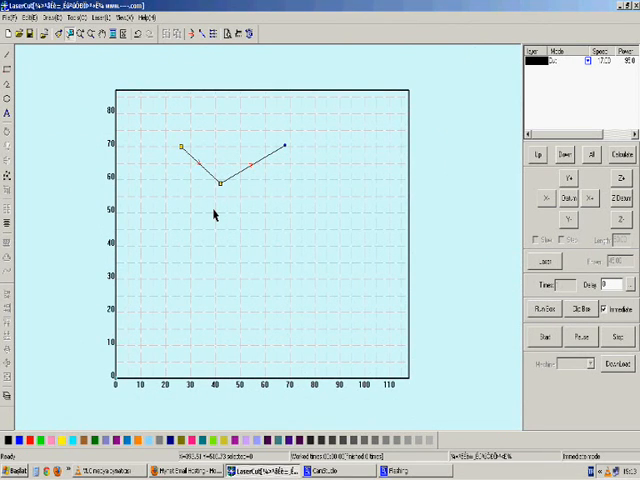
right_click(214, 214)
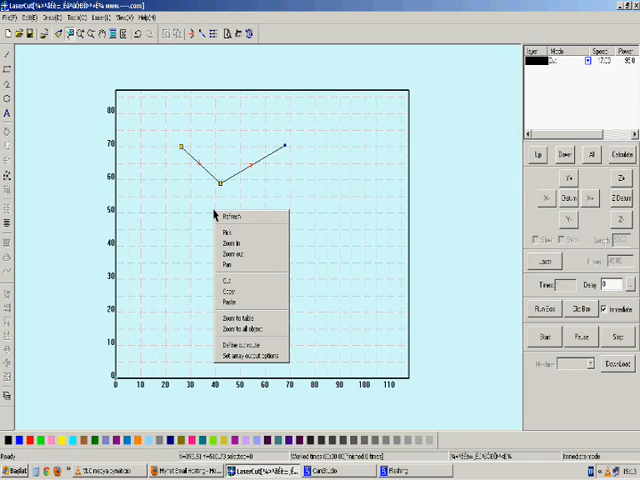
mouse_move(248, 217)
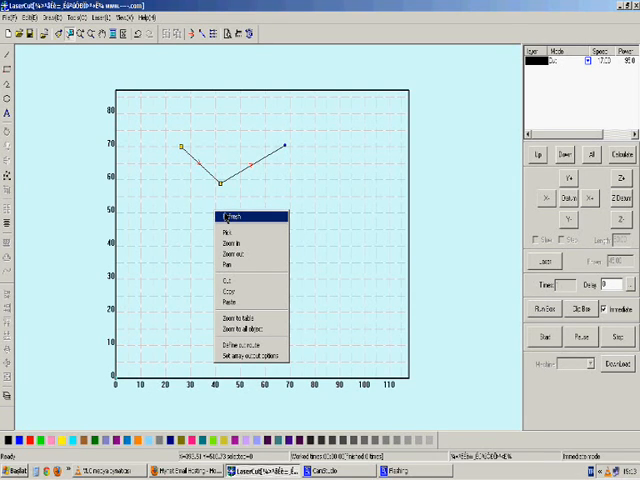
mouse_move(238, 253)
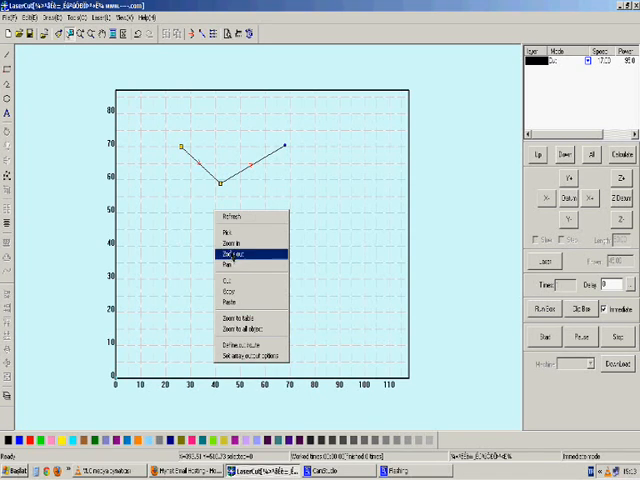
mouse_move(240, 231)
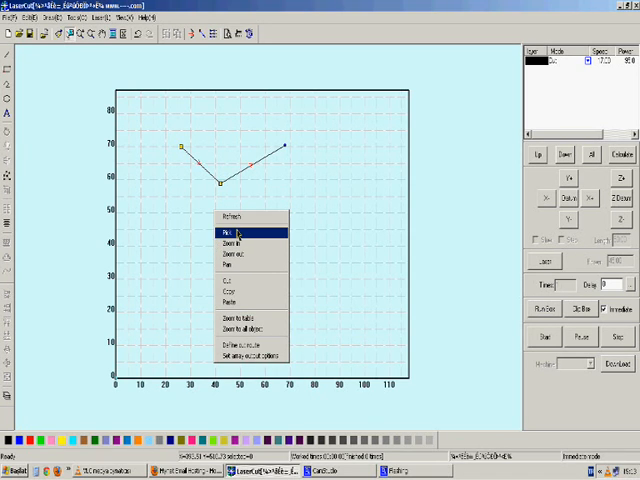
mouse_move(238, 265)
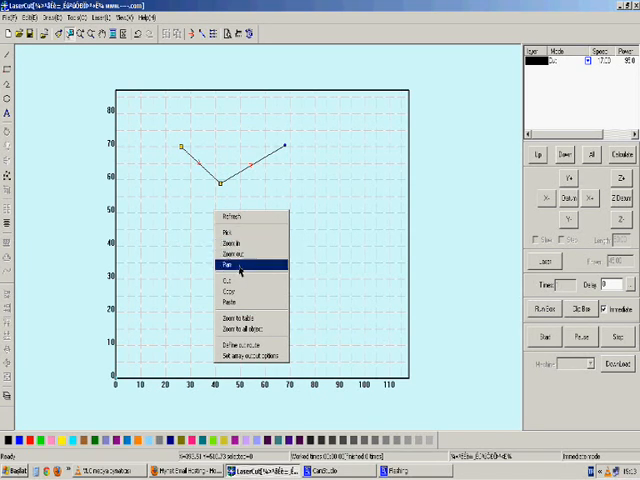
mouse_move(236, 302)
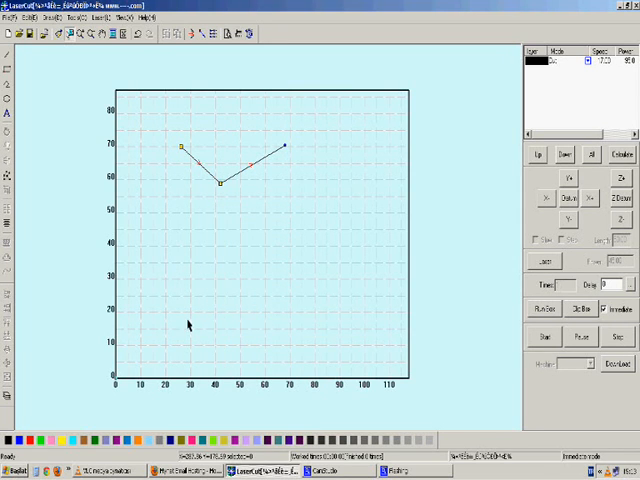
mouse_move(65, 111)
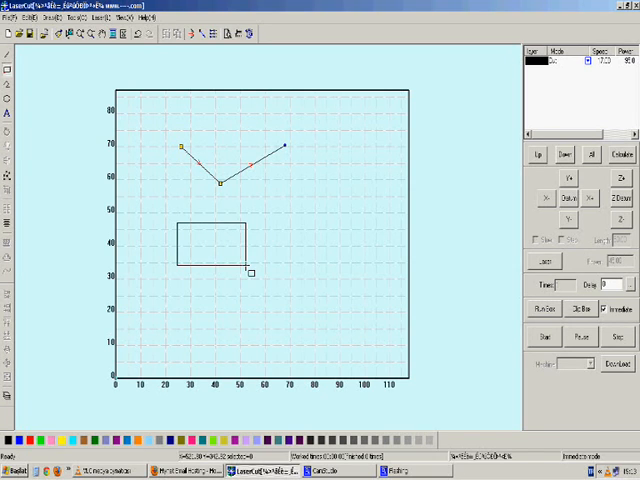
- Drag out a rectangle about 25–75 mm wide and 22–46 mm high below the polyline
drag(255, 273, 302, 288)
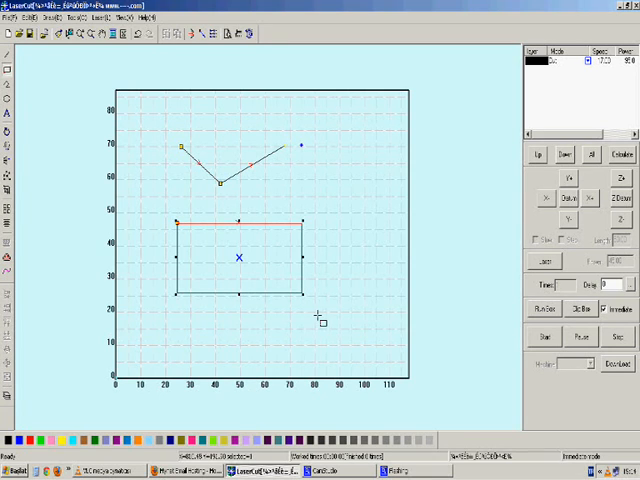
mouse_move(300, 333)
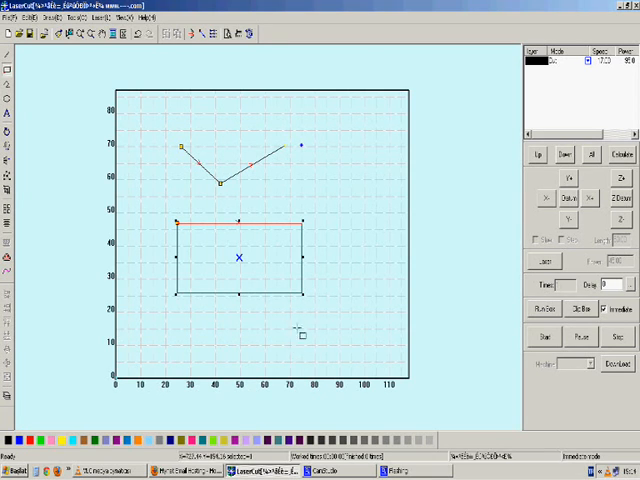
mouse_move(297, 324)
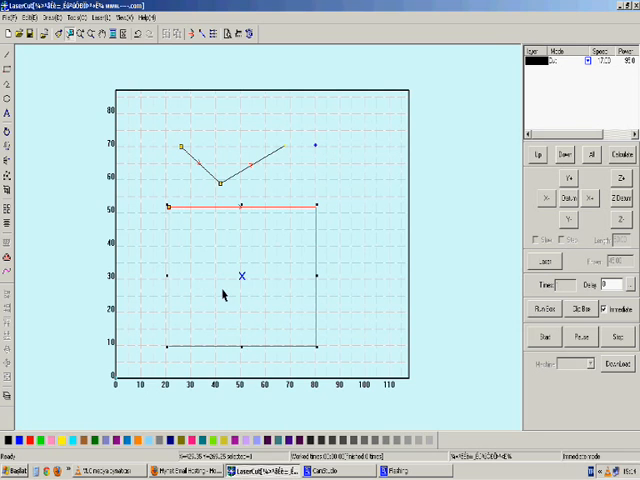
mouse_move(135, 168)
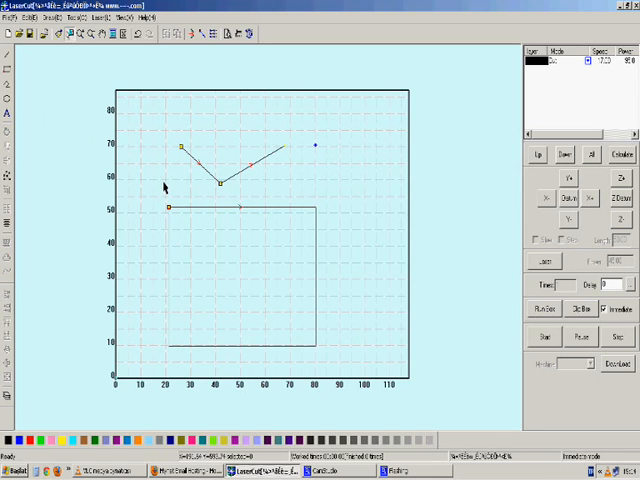
mouse_move(72, 164)
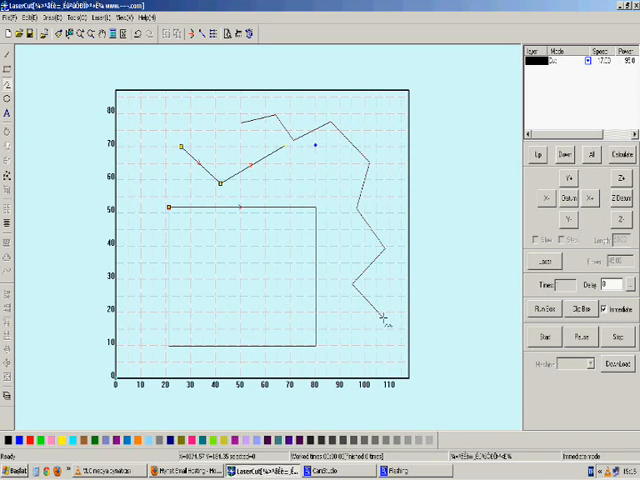
mouse_move(345, 253)
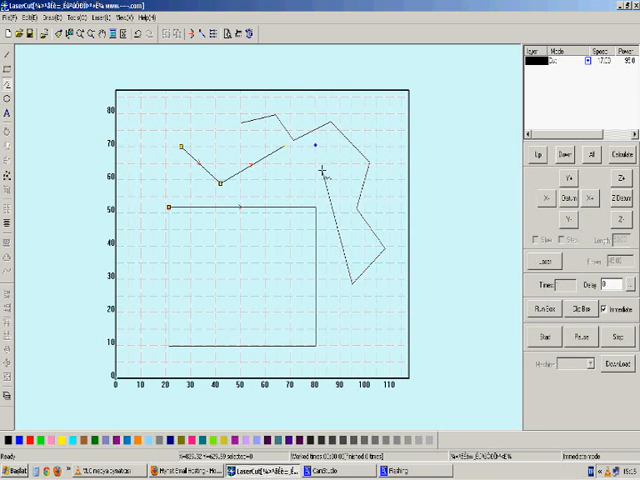
- Finish the zigzag polyline winding from the table top down its right side
right_click(322, 170)
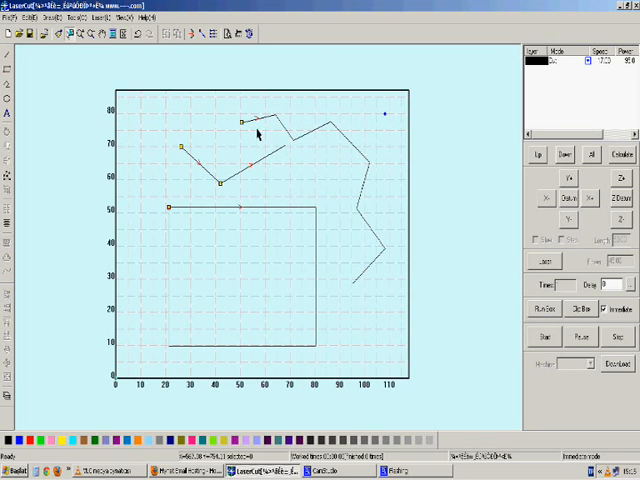
mouse_move(327, 159)
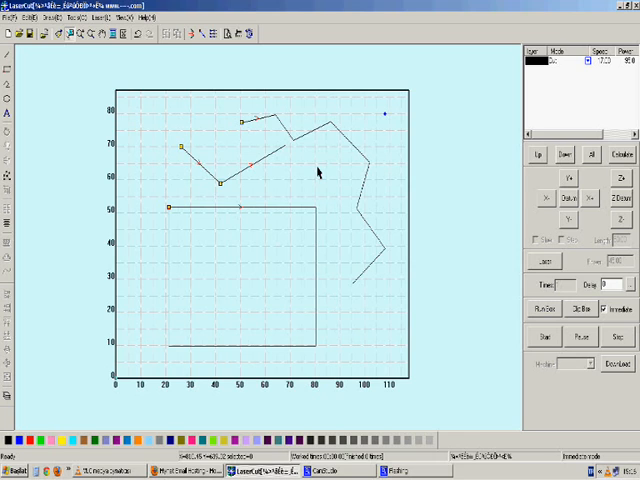
mouse_move(312, 184)
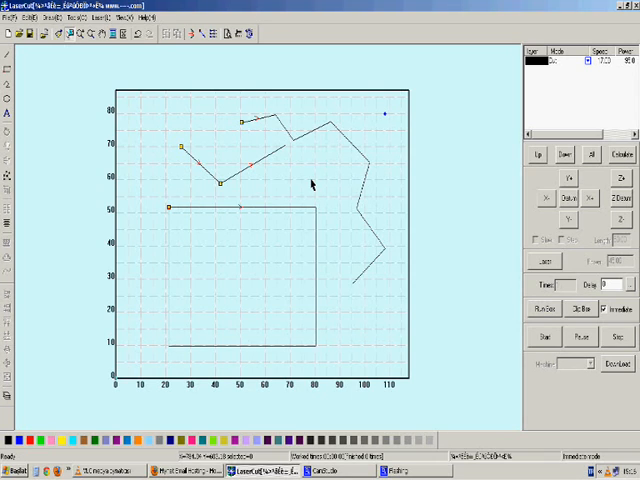
mouse_move(356, 274)
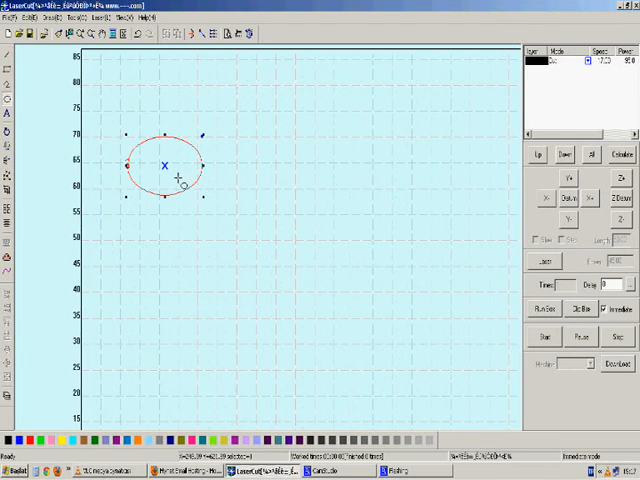
mouse_move(127, 164)
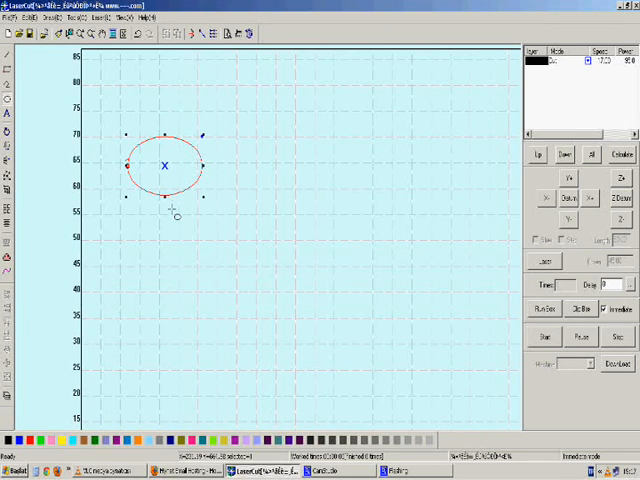
mouse_move(180, 205)
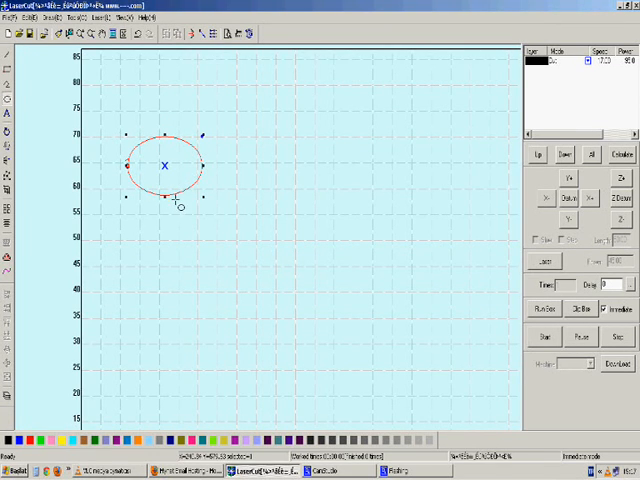
mouse_move(197, 182)
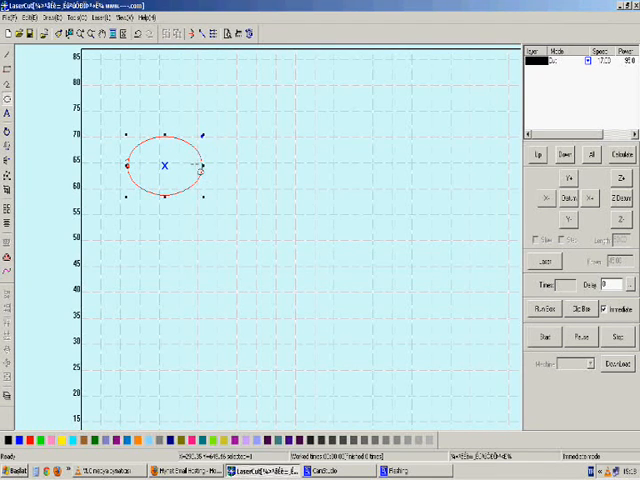
mouse_move(200, 200)
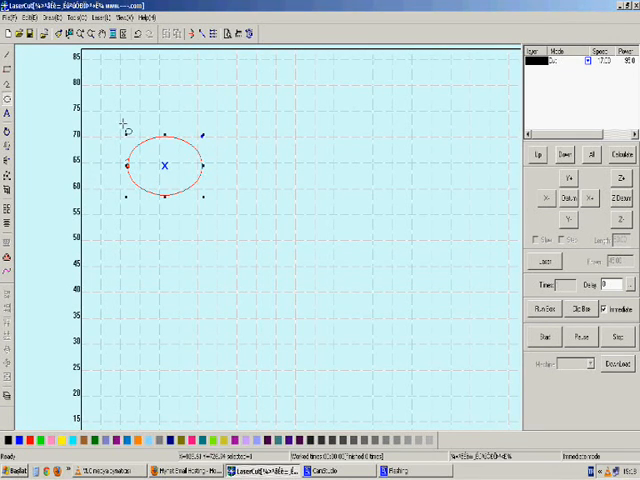
mouse_move(138, 192)
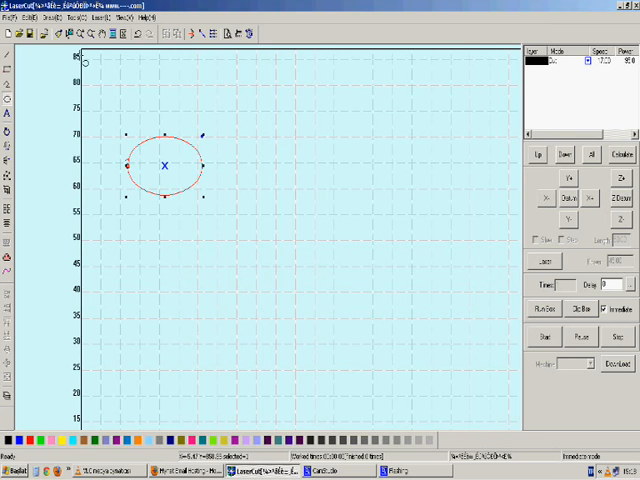
mouse_move(185, 178)
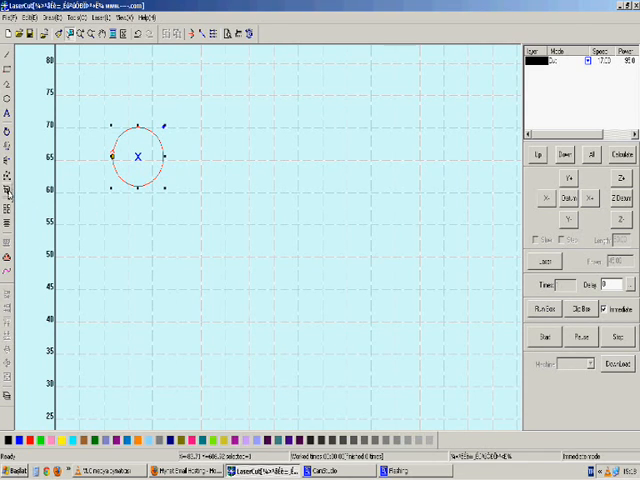
mouse_move(119, 212)
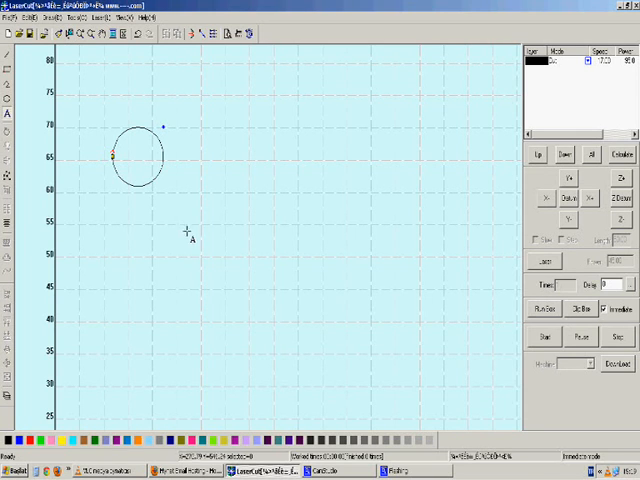
- Drag a text area right of the circle to bring up the Edit text dialog
drag(222, 136, 303, 184)
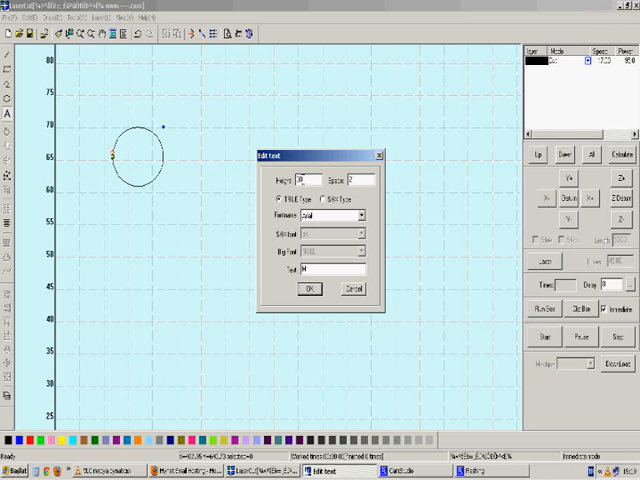
- Browse SHX and TrueType fonts, then confirm Arial TrueType 'Matter', height 30, spacing 5
click(361, 215)
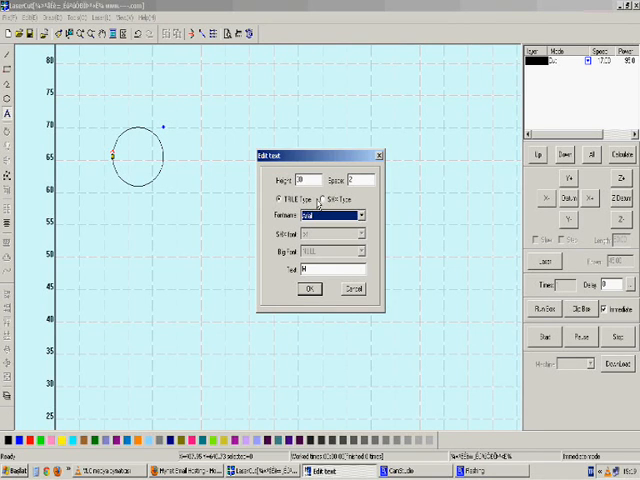
click(318, 203)
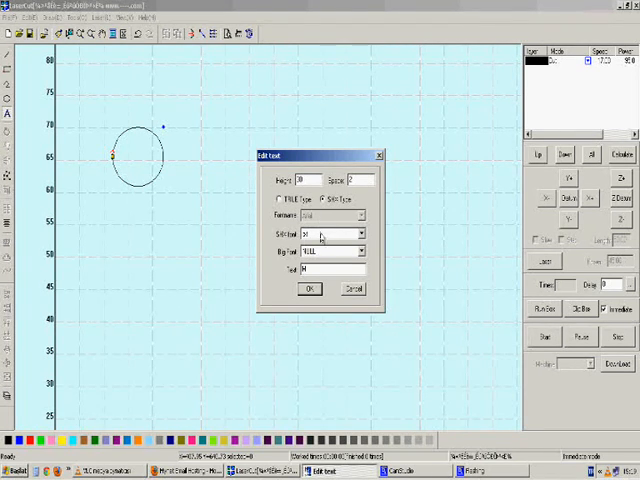
click(272, 197)
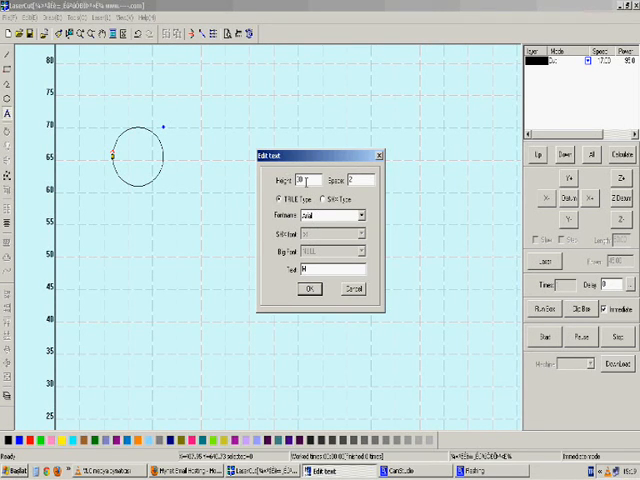
mouse_move(320, 220)
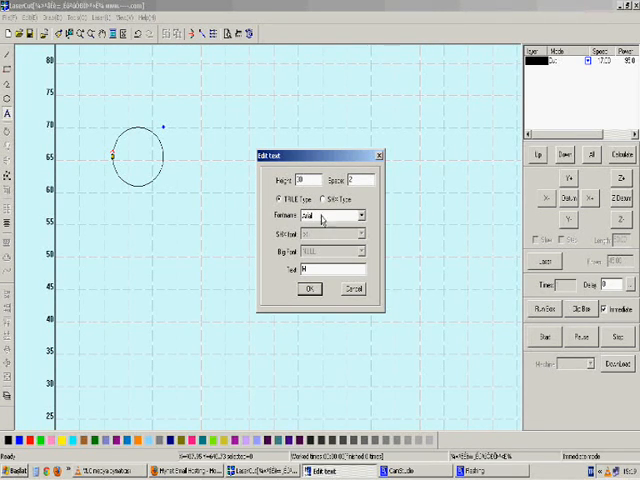
click(367, 216)
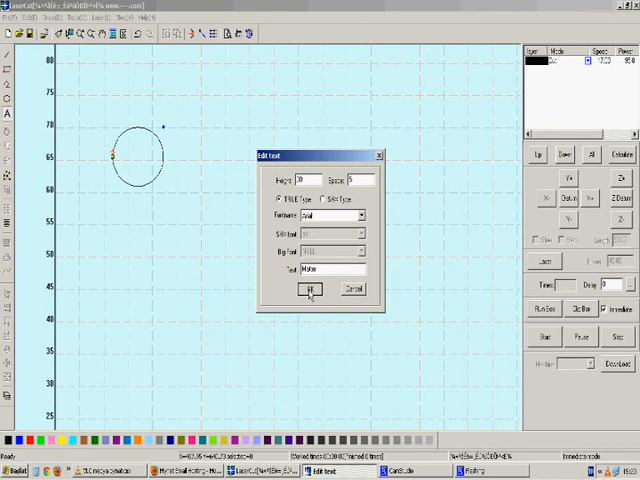
click(309, 288)
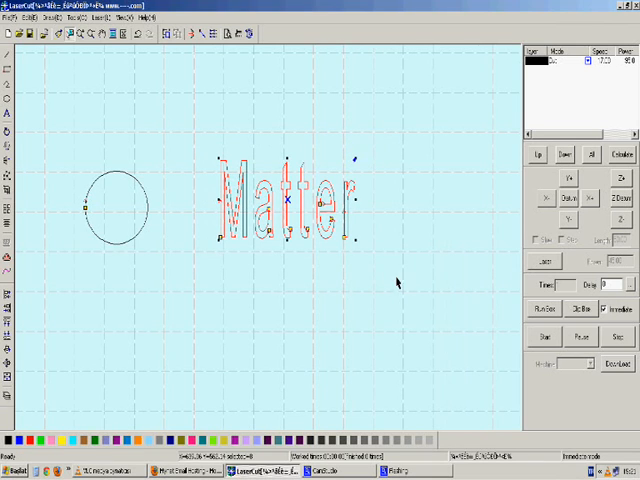
mouse_move(253, 262)
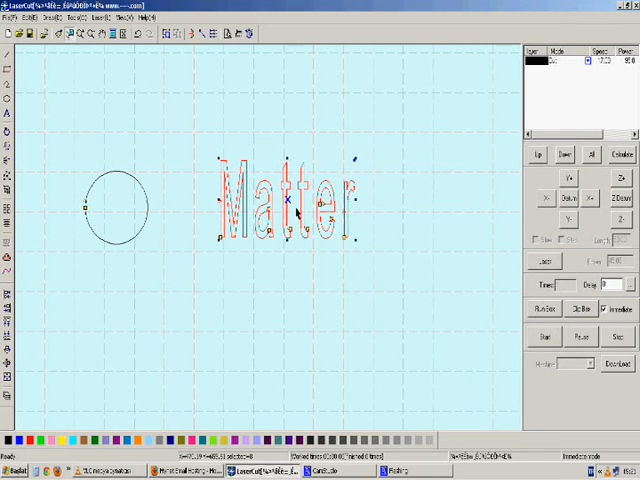
mouse_move(16, 165)
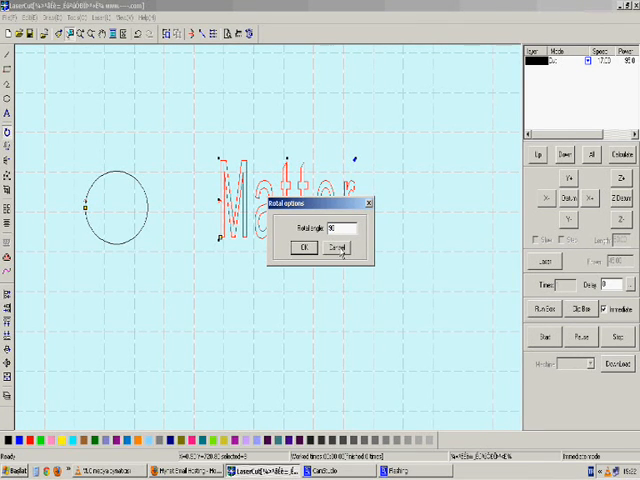
- Confirm a 90-degree rotation so 'Matter' reads vertically beside the circle
click(301, 247)
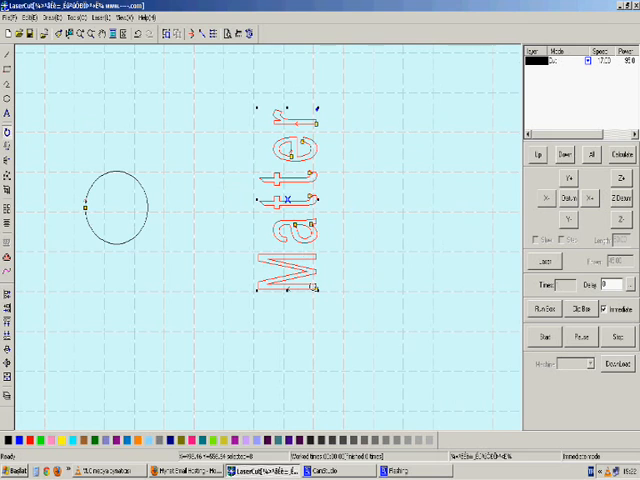